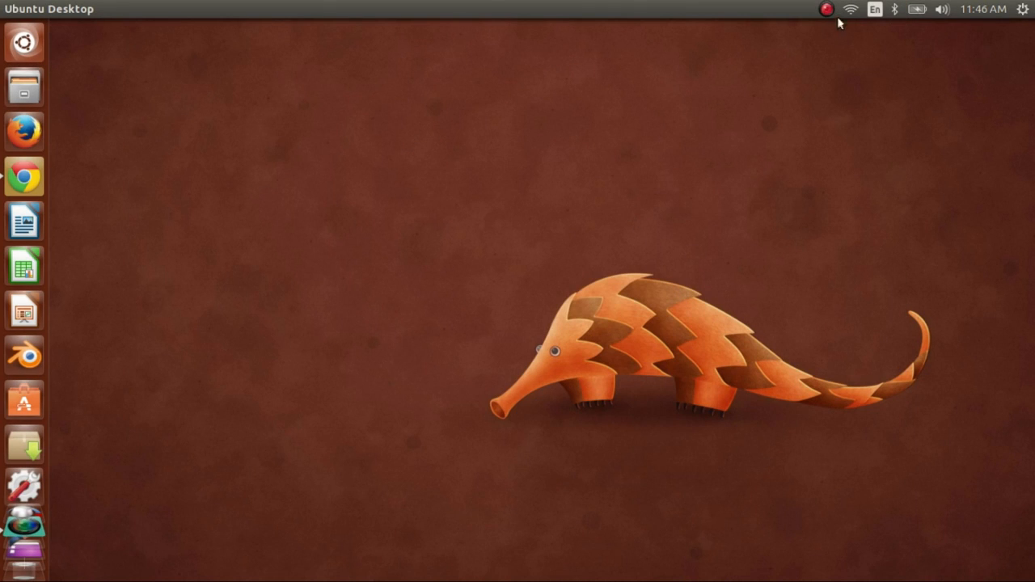
# Start a new Ethernet connection from the network menu's Edit Connections window.
pyautogui.click(846, 13)
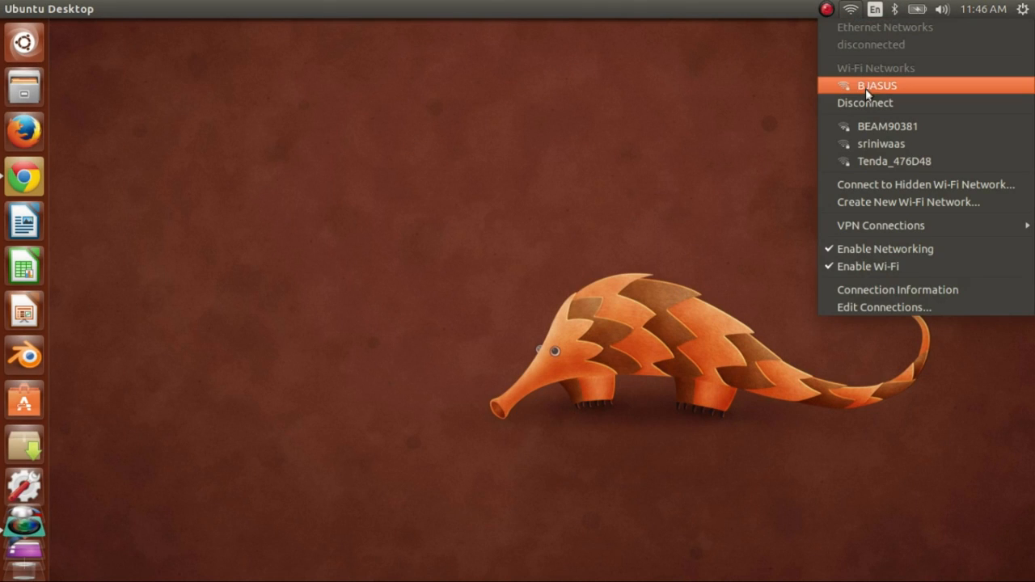
pyautogui.moveTo(856, 84)
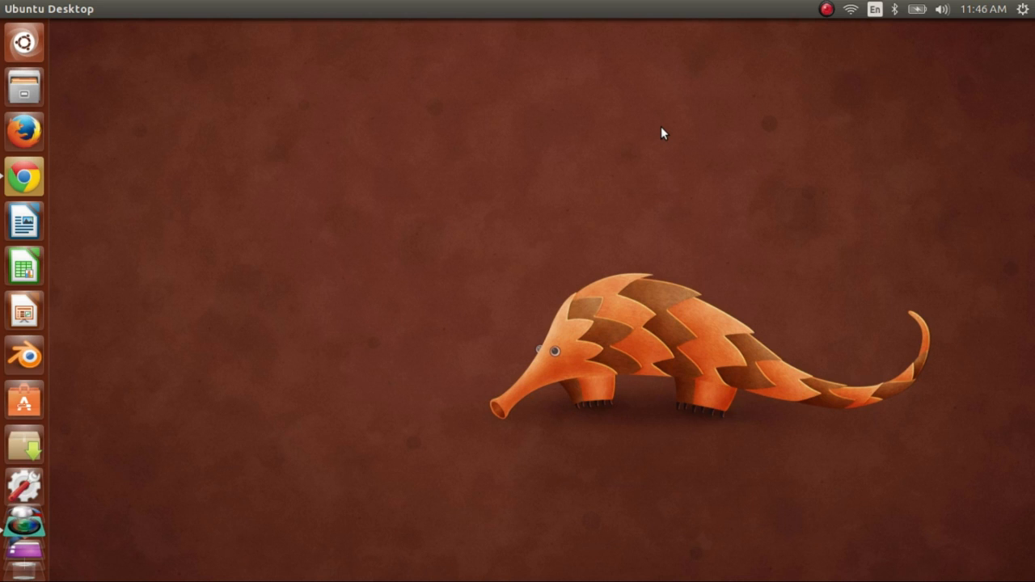
pyautogui.moveTo(759, 136)
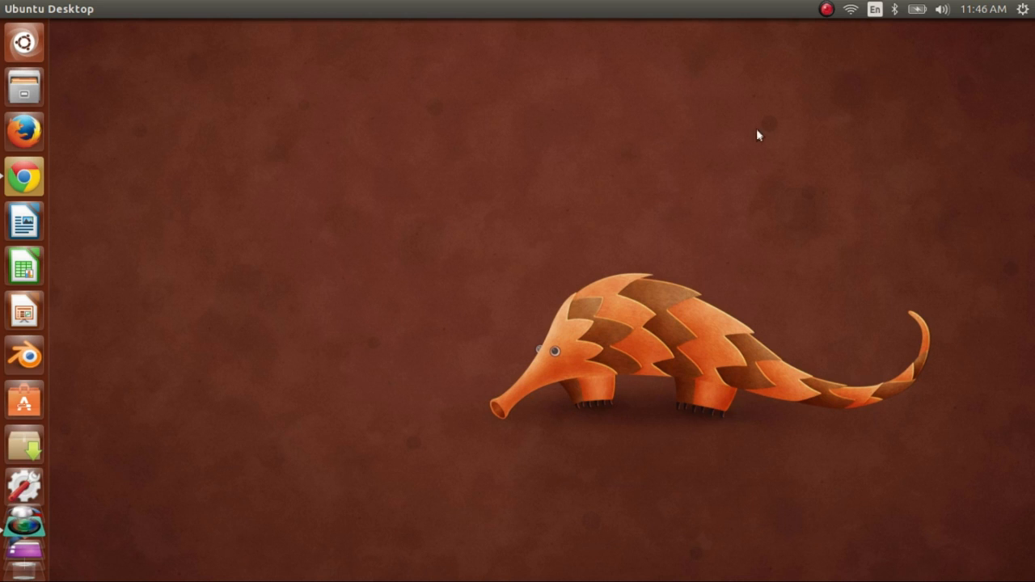
pyautogui.click(847, 10)
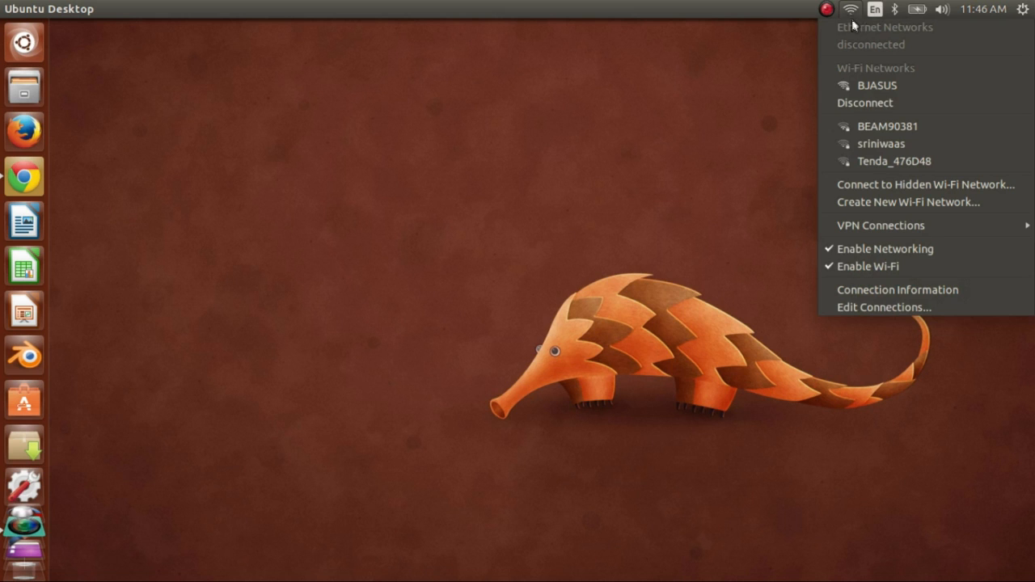
pyautogui.click(879, 312)
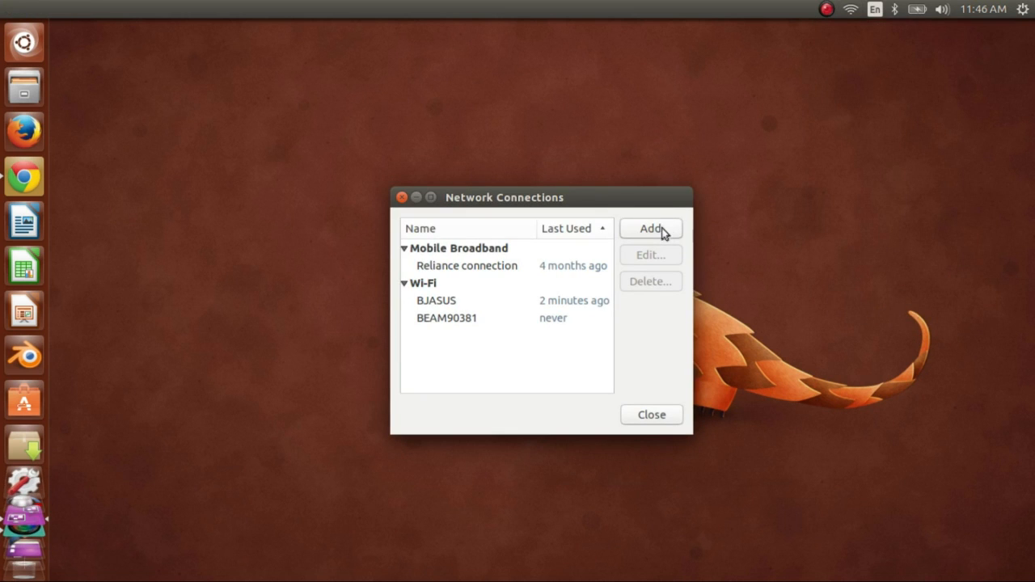
pyautogui.click(651, 229)
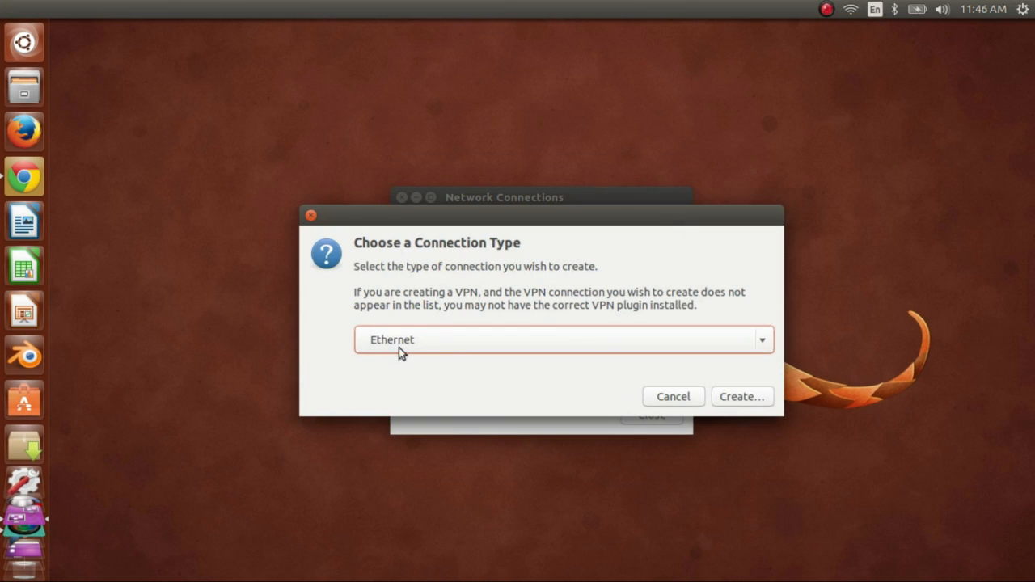
pyautogui.moveTo(750, 404)
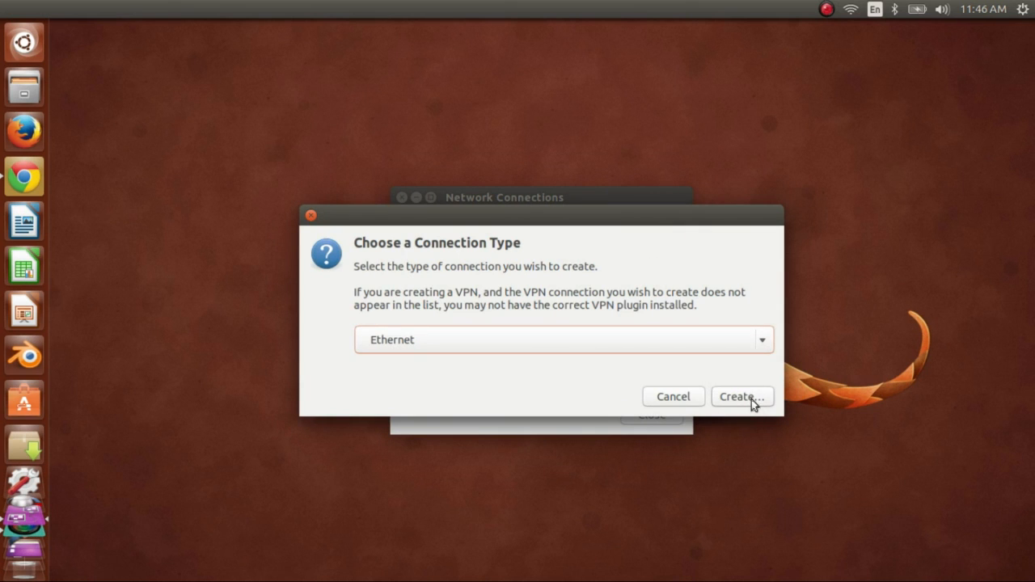
pyautogui.click(743, 397)
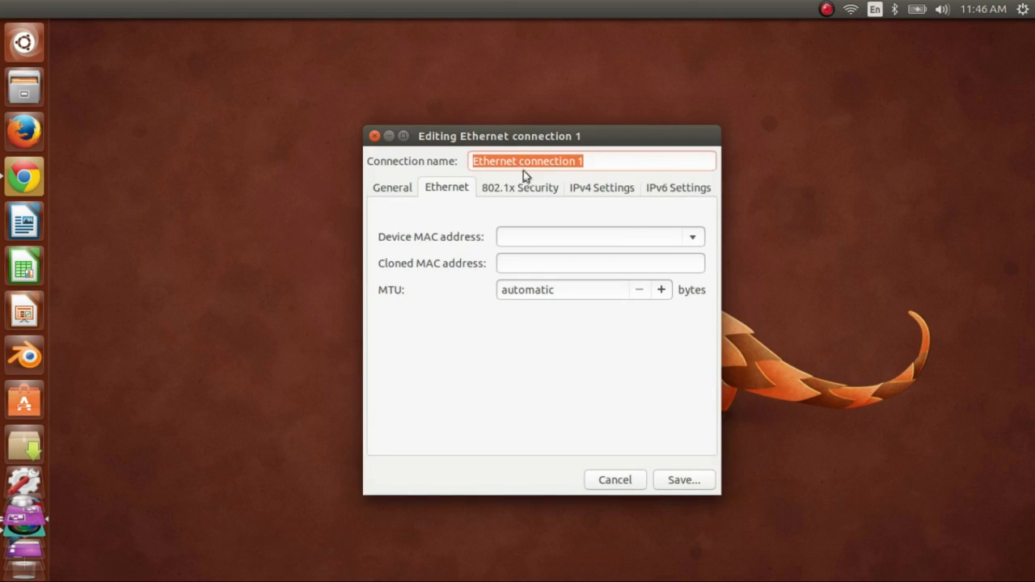
pyautogui.moveTo(566, 192)
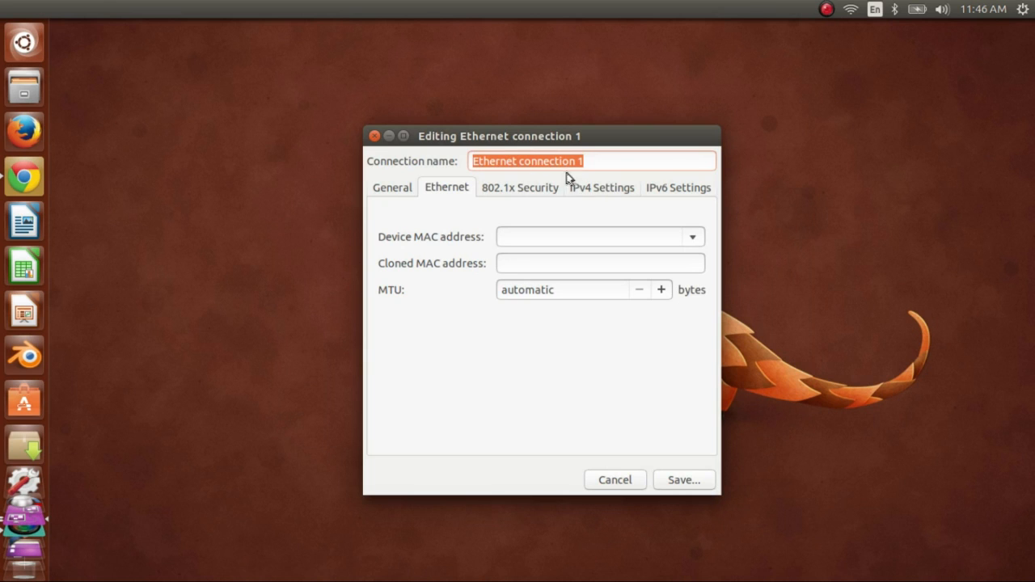
pyautogui.moveTo(534, 165)
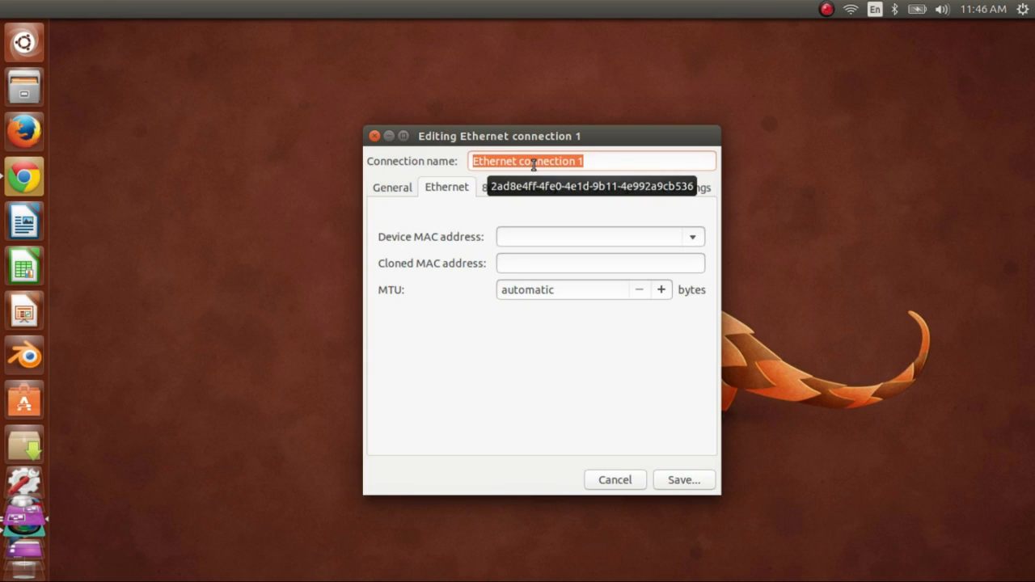
# Name the connection 'My LAN' and set its IPv4 method to Shared to other computers.
pyautogui.write('My')
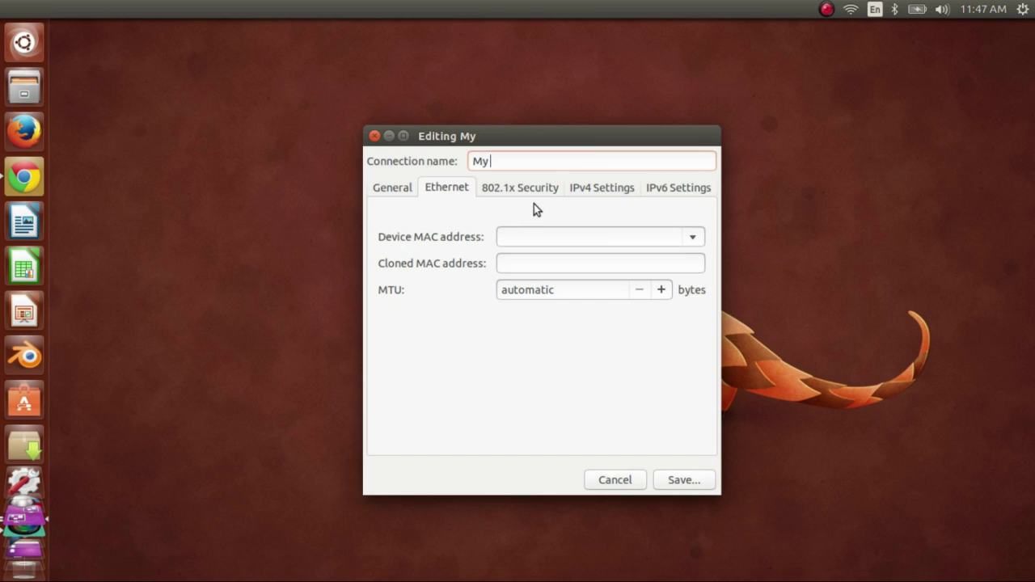
pyautogui.write('Lan')
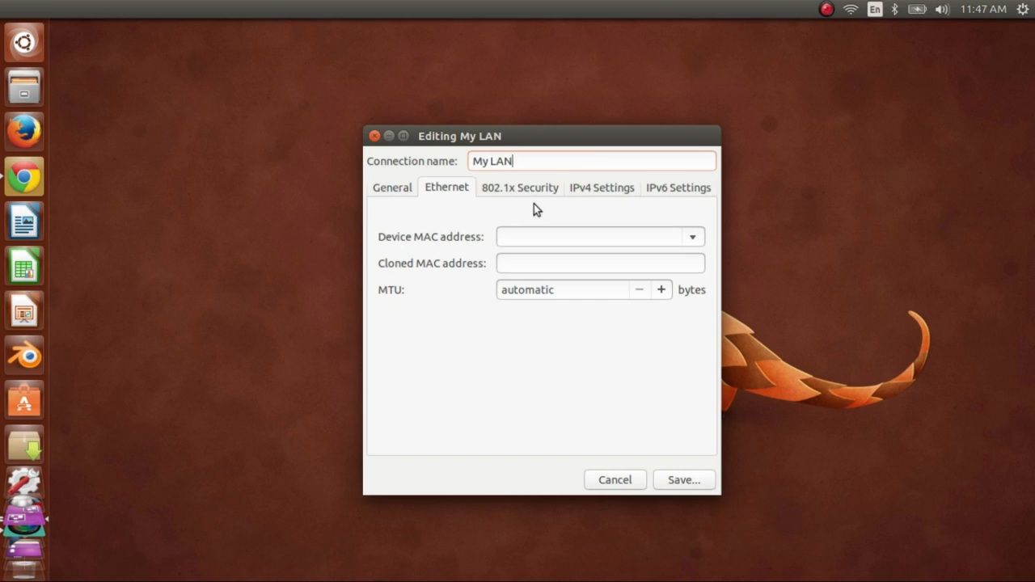
pyautogui.moveTo(592, 198)
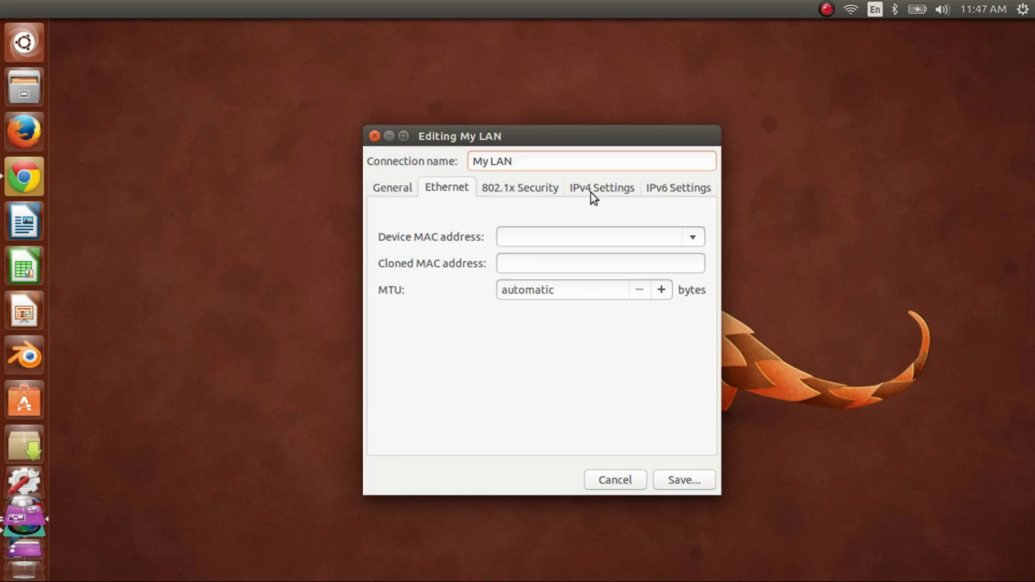
pyautogui.click(601, 187)
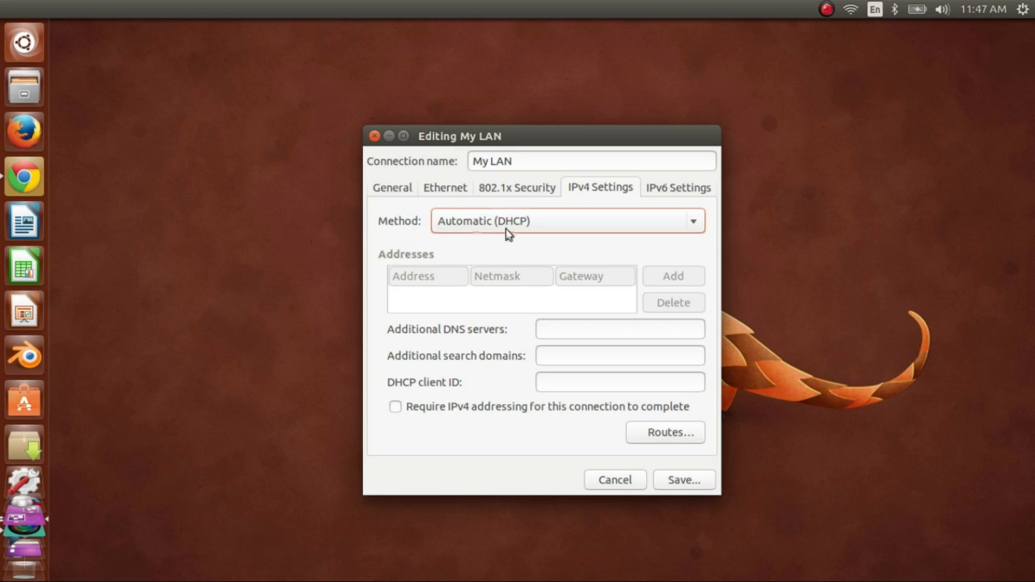
pyautogui.click(569, 221)
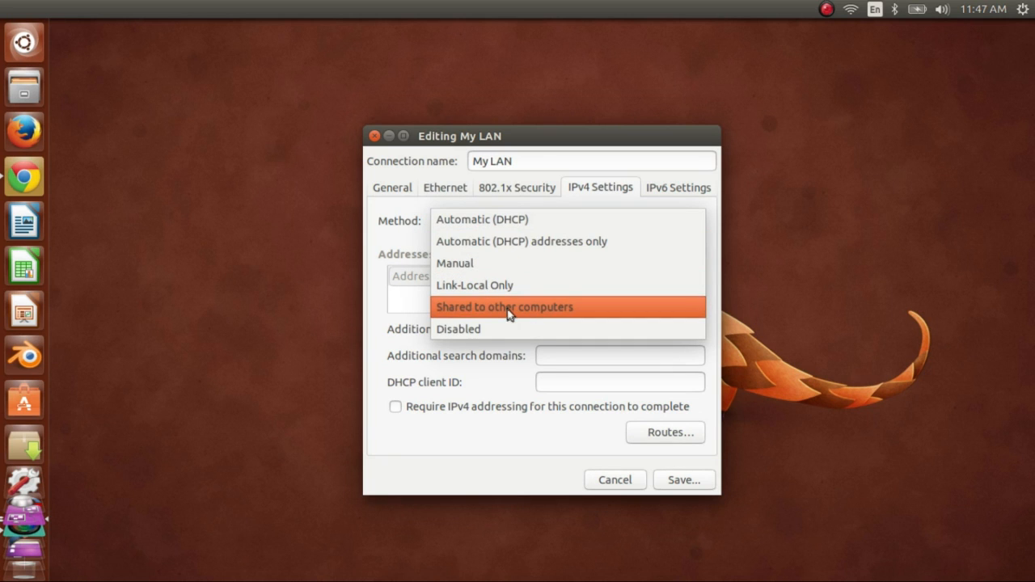
pyautogui.click(504, 307)
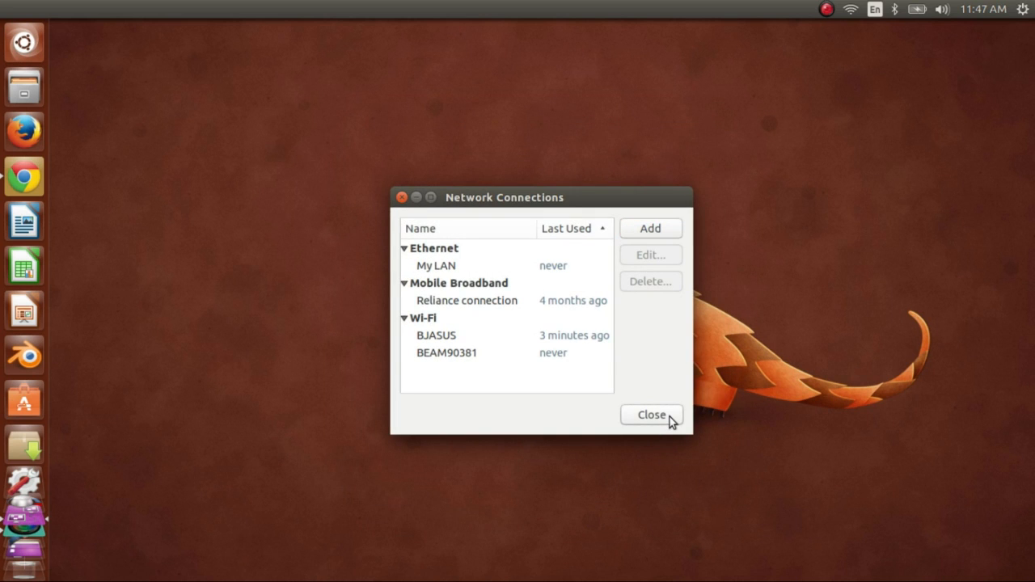
# Close the Network Connections window so 'My LAN' connects.
pyautogui.click(651, 414)
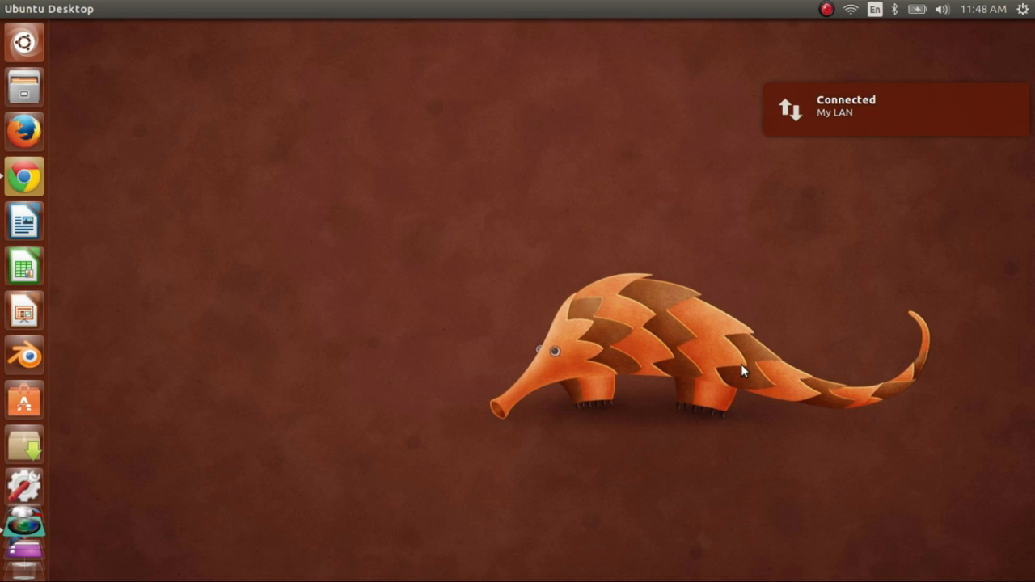
pyautogui.moveTo(746, 375)
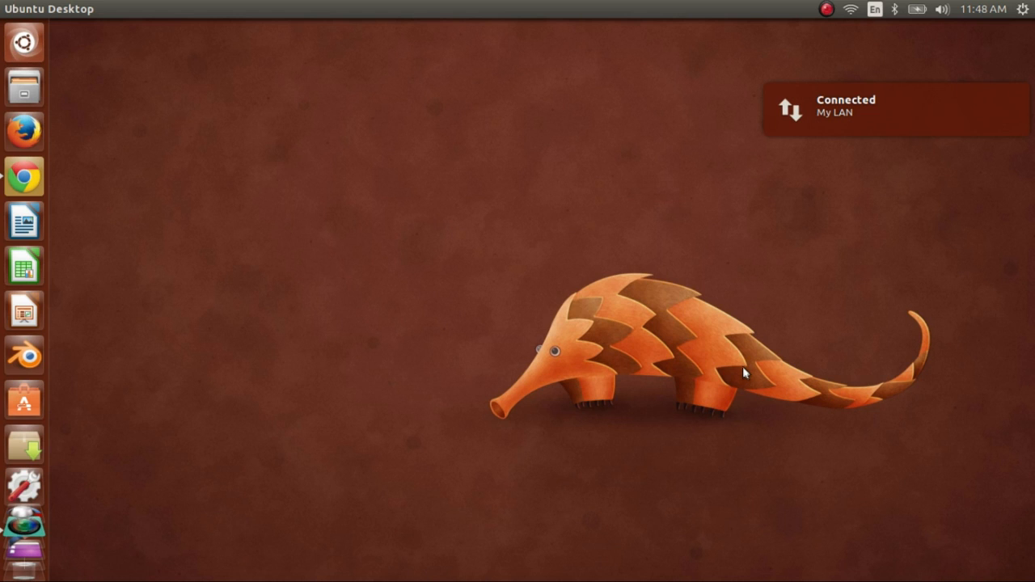
pyautogui.click(847, 13)
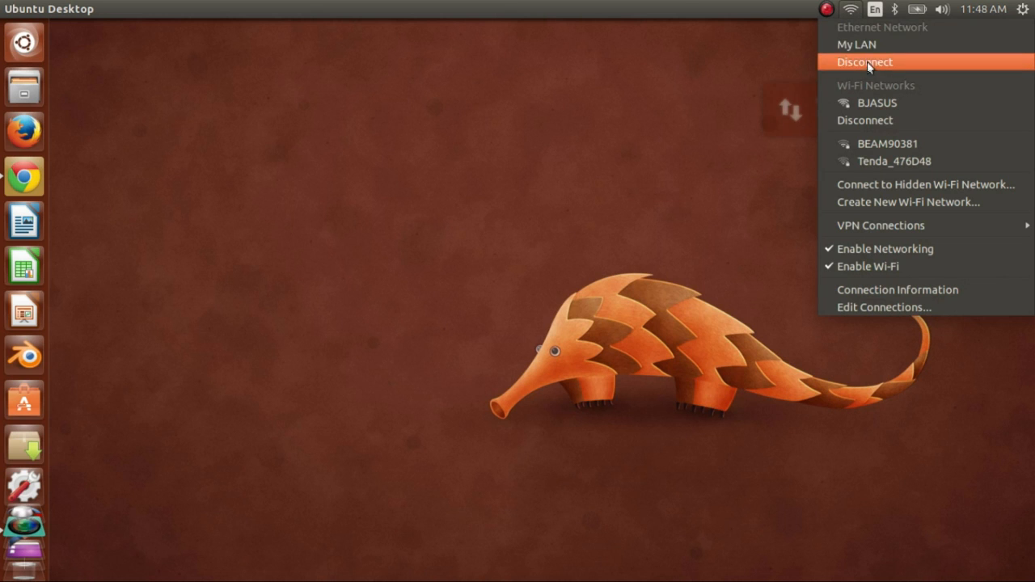
pyautogui.moveTo(688, 158)
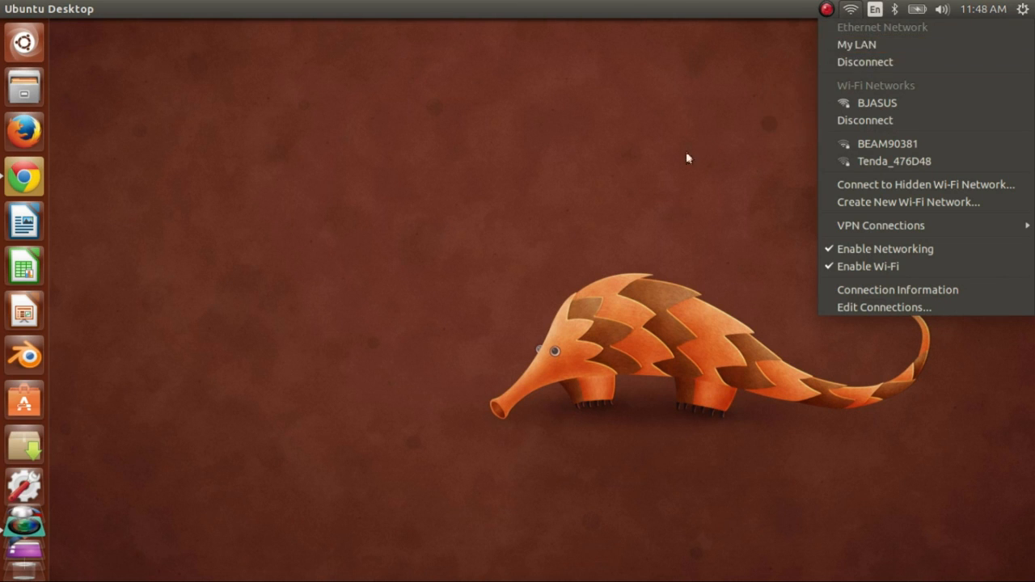
pyautogui.click(629, 170)
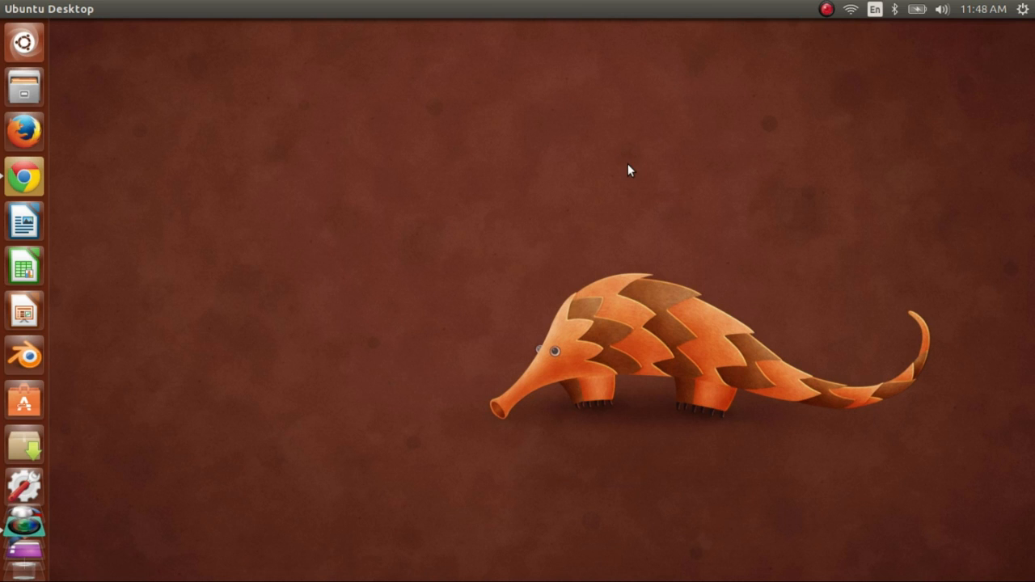
pyautogui.click(847, 13)
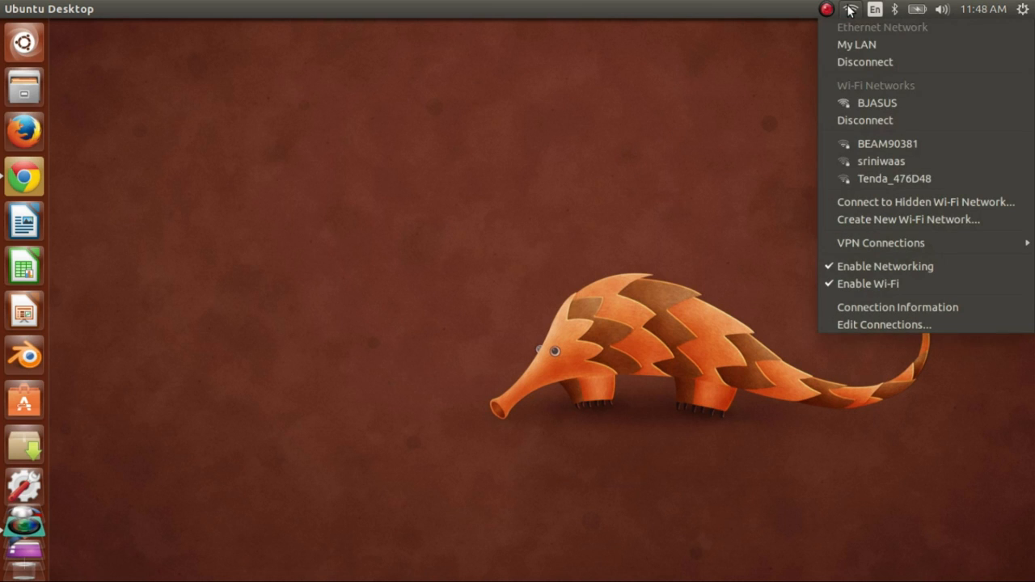
pyautogui.moveTo(884, 125)
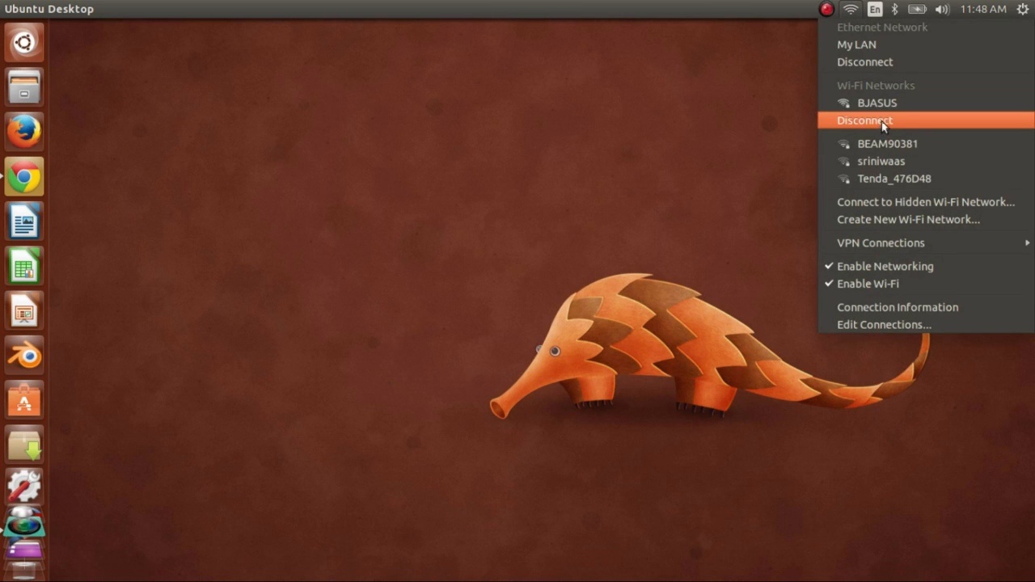
pyautogui.moveTo(701, 218)
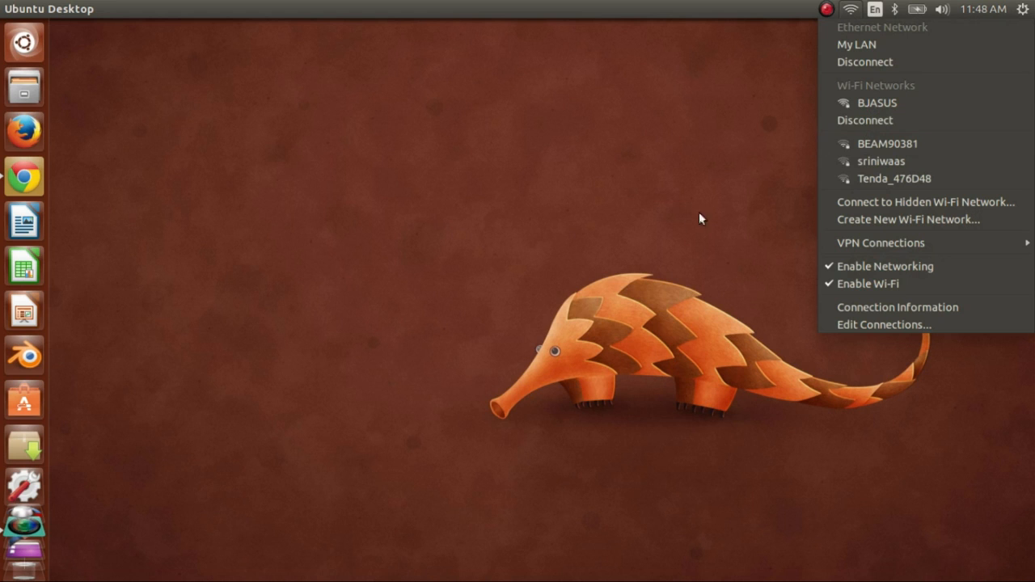
pyautogui.click(682, 259)
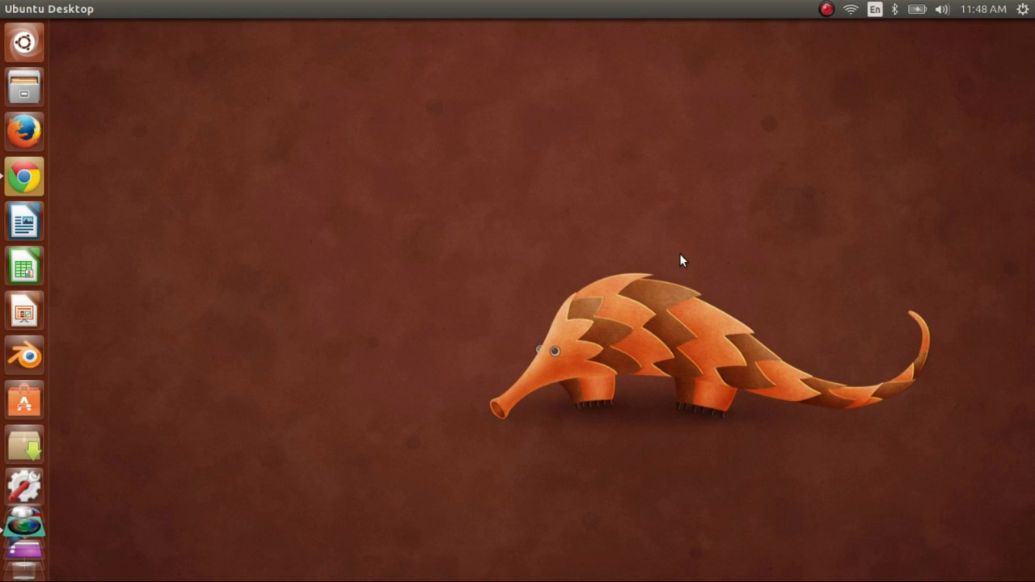
pyautogui.moveTo(592, 239)
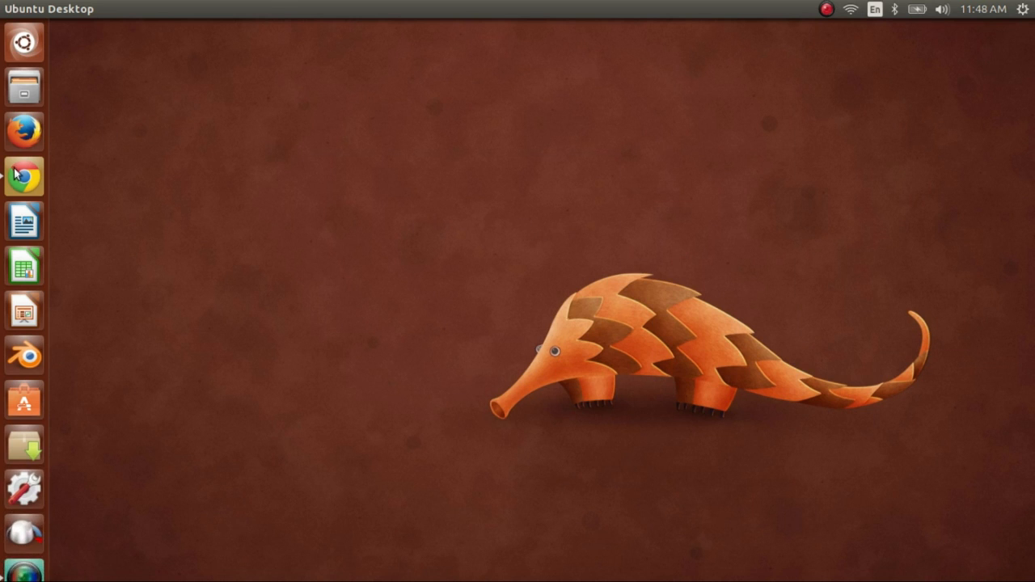
# Launch Chrome and scroll the BlessonJose YouTube channel down to its Ubuntu 12.10 Tutorials playlist.
pyautogui.click(23, 176)
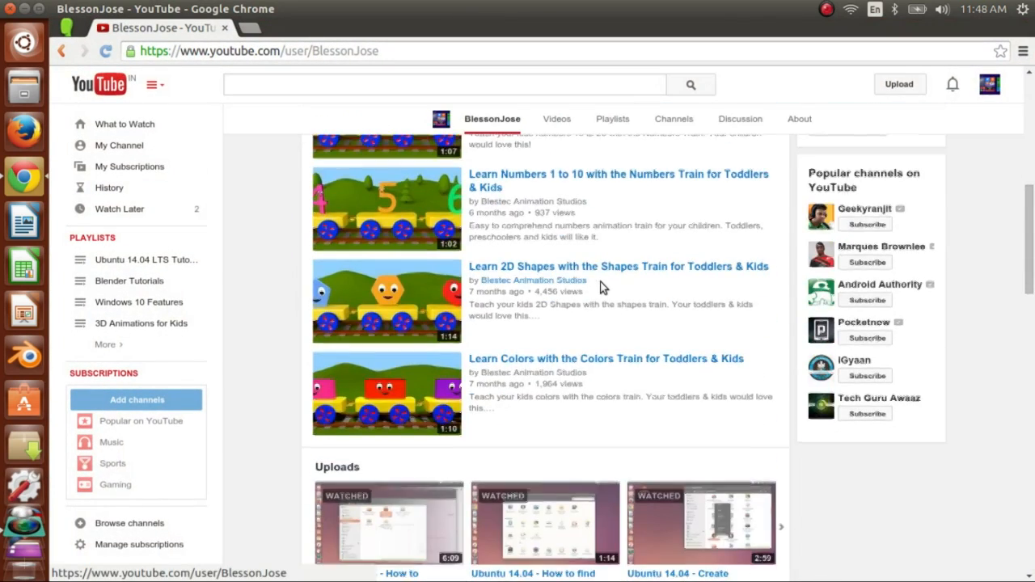
pyautogui.scroll(-3)
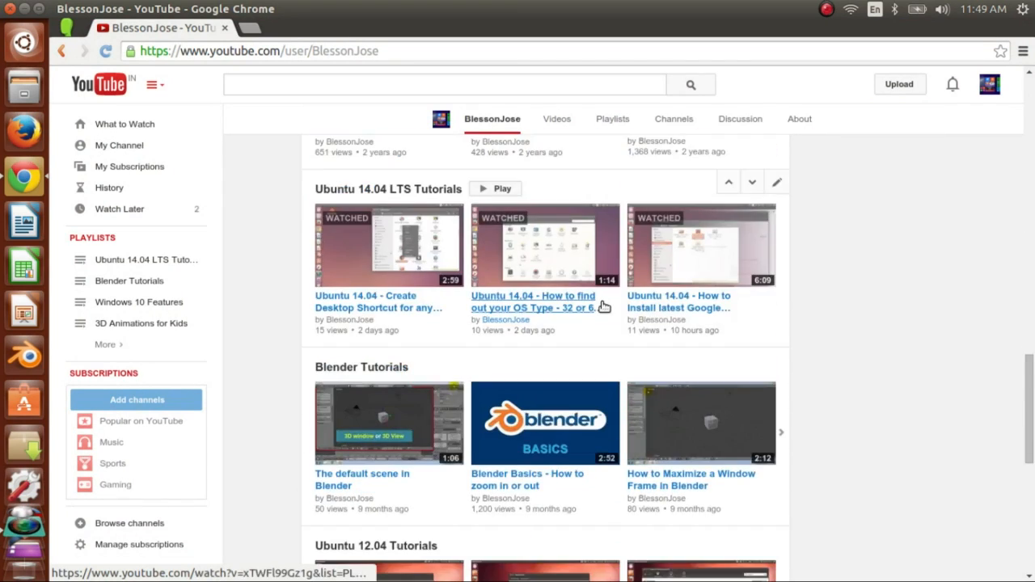
pyautogui.scroll(-3)
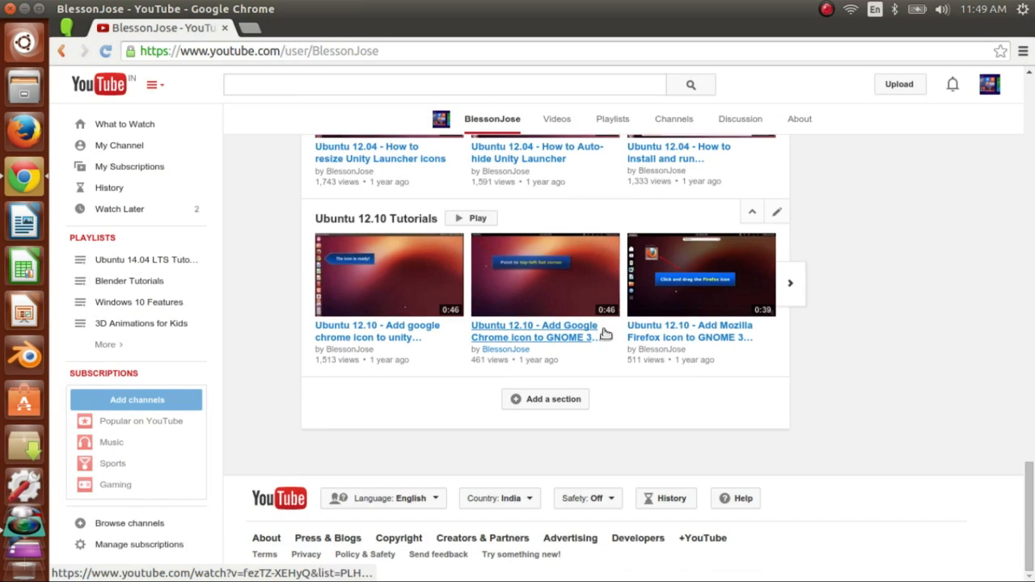